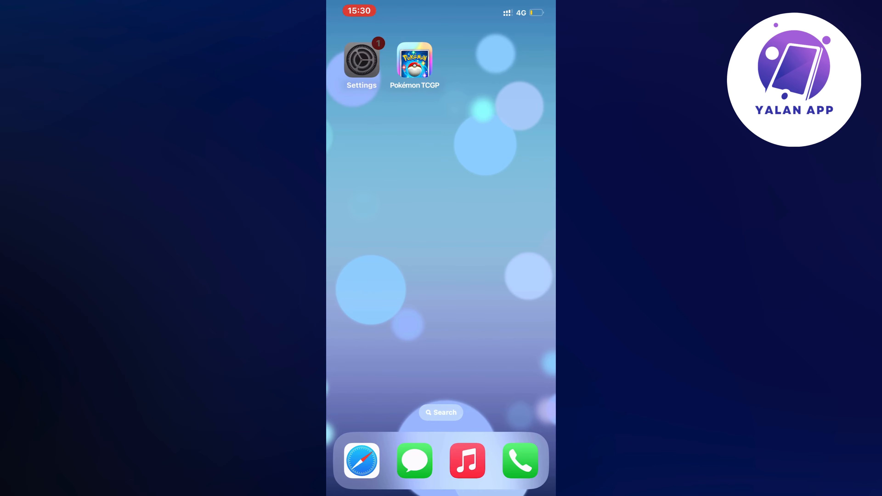
Open Settings from the home screen and scroll the main list down to General
left_click(361, 58)
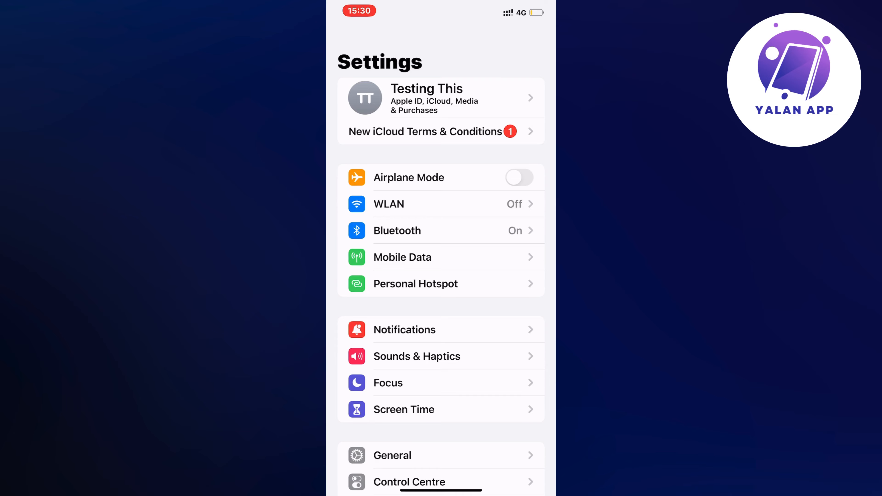
scroll("down", 3)
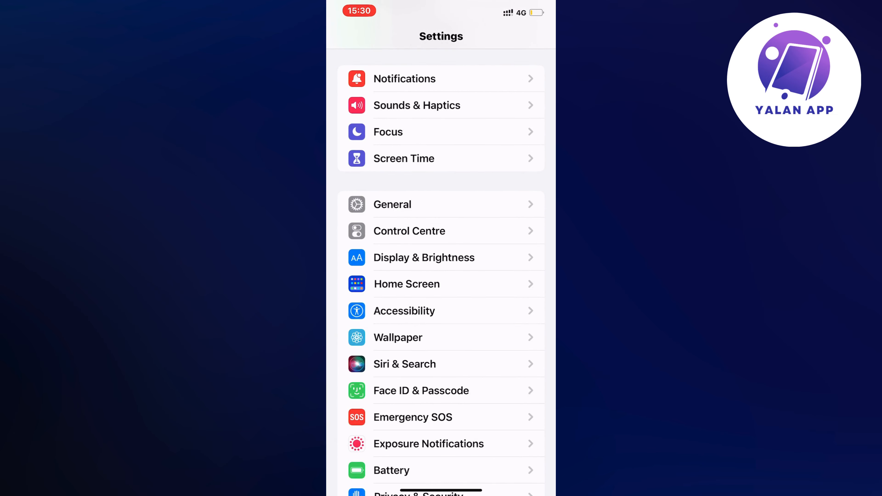
Go to General > iPhone Storage and scroll the app list down to Pokémon TCGP
left_click(392, 204)
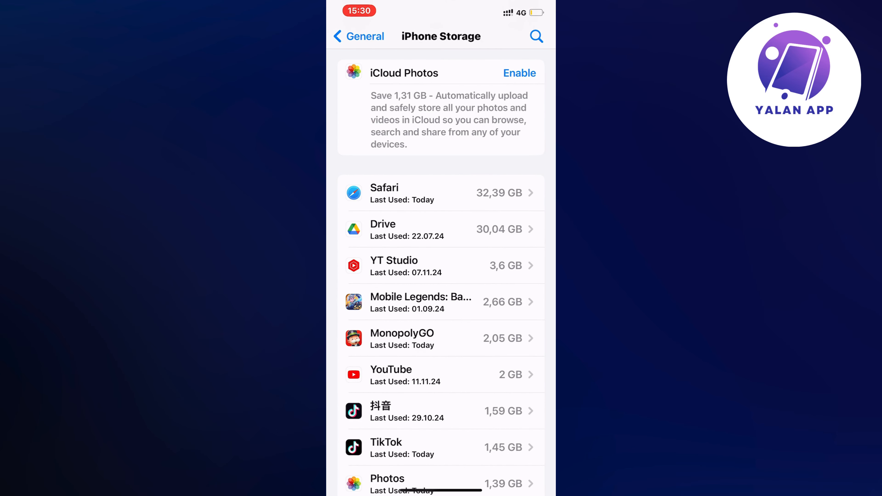
scroll("down", 3)
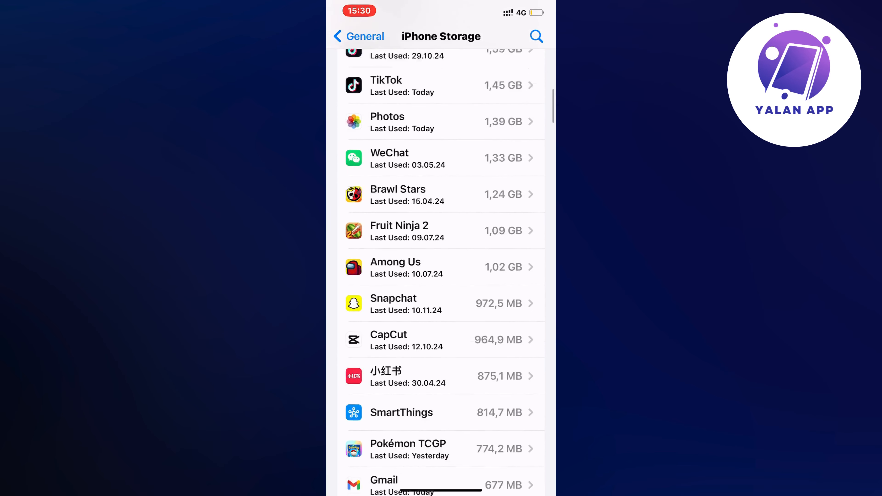
scroll("down", 3)
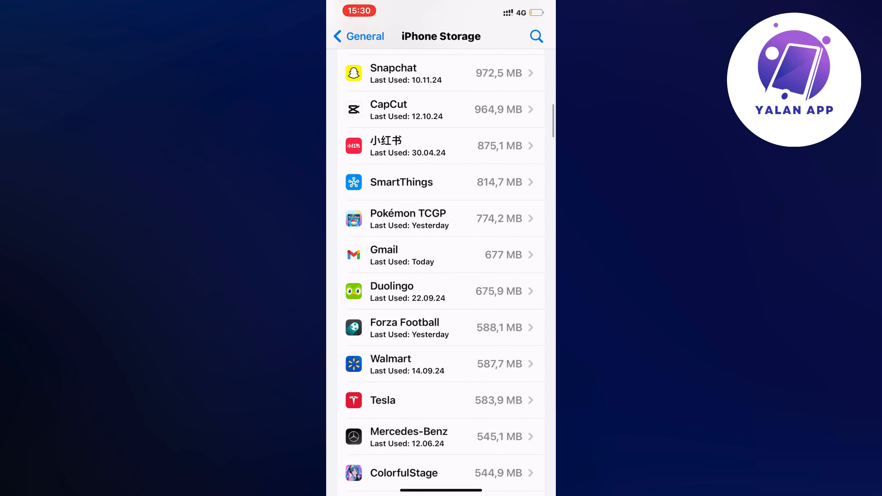
Offload Pokémon TCGP keeping its data, then start reinstalling it from its home-screen icon
left_click(443, 218)
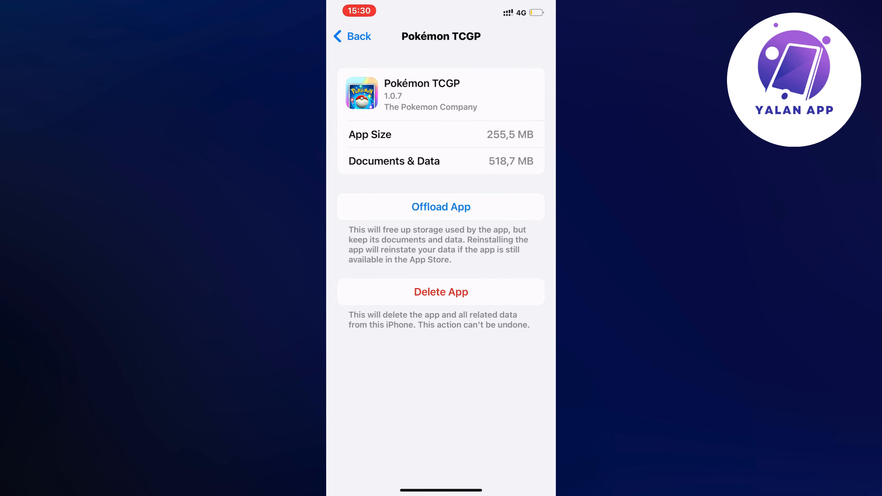
left_click(441, 206)
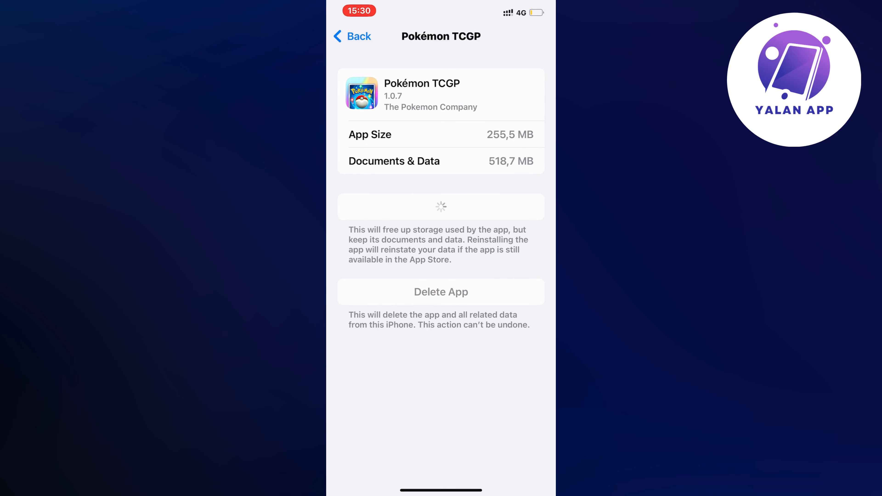
left_click(441, 206)
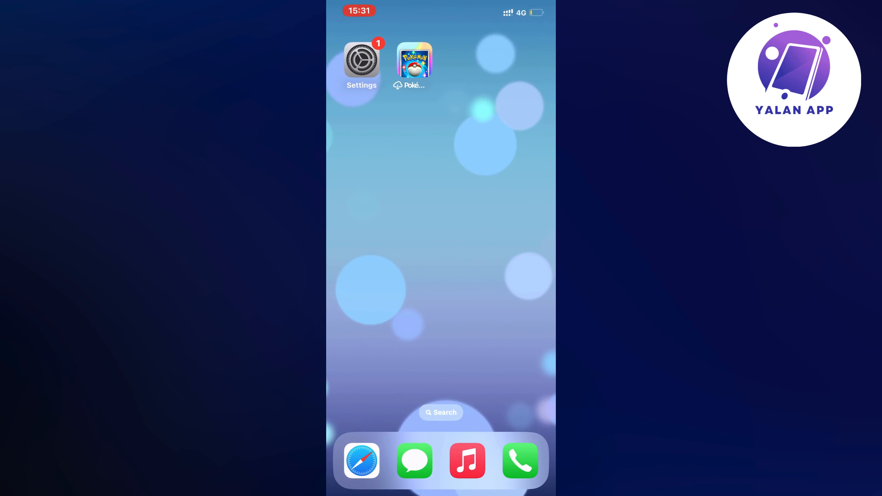
left_click(414, 60)
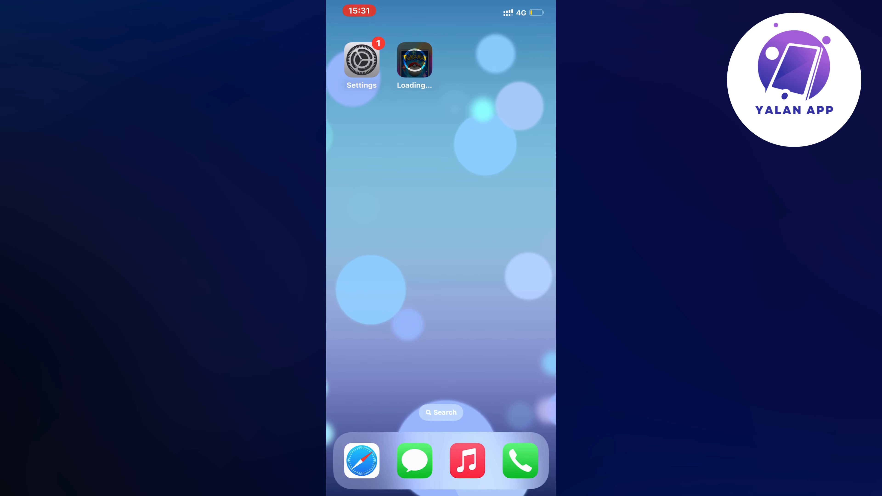